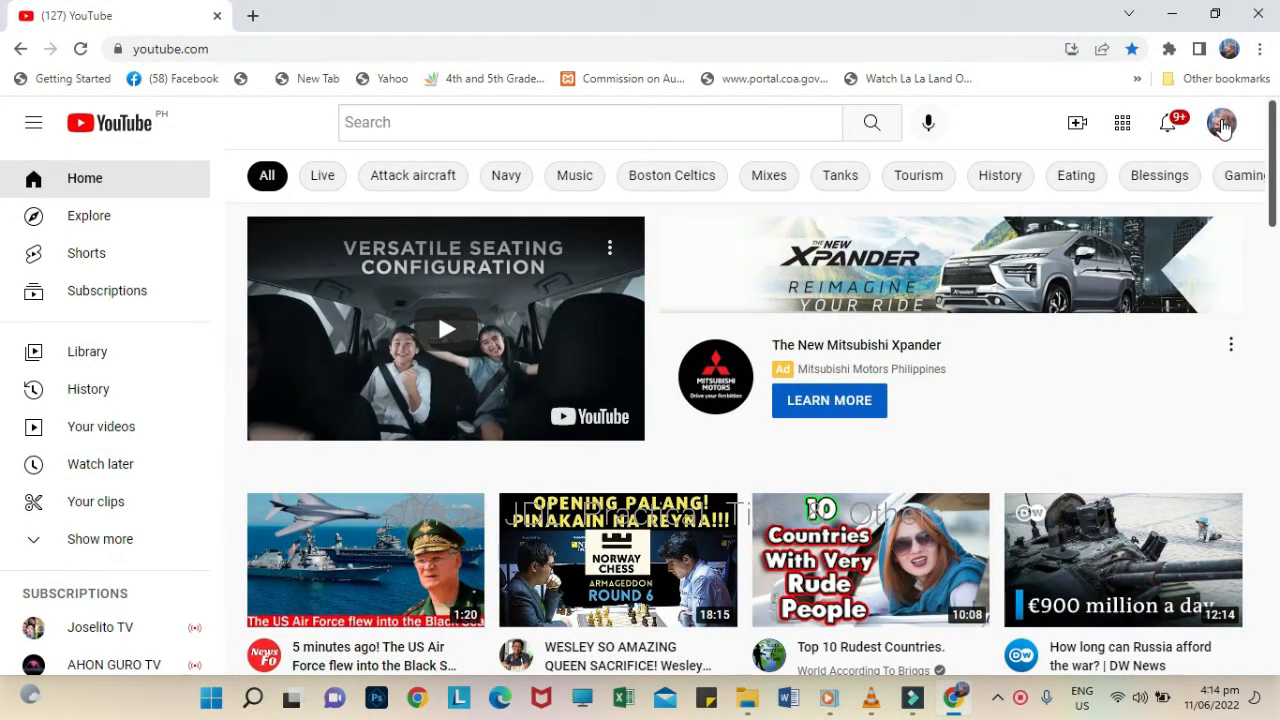
Go from the YouTube account menu into YouTube Studio for the channel
left_click(1222, 122)
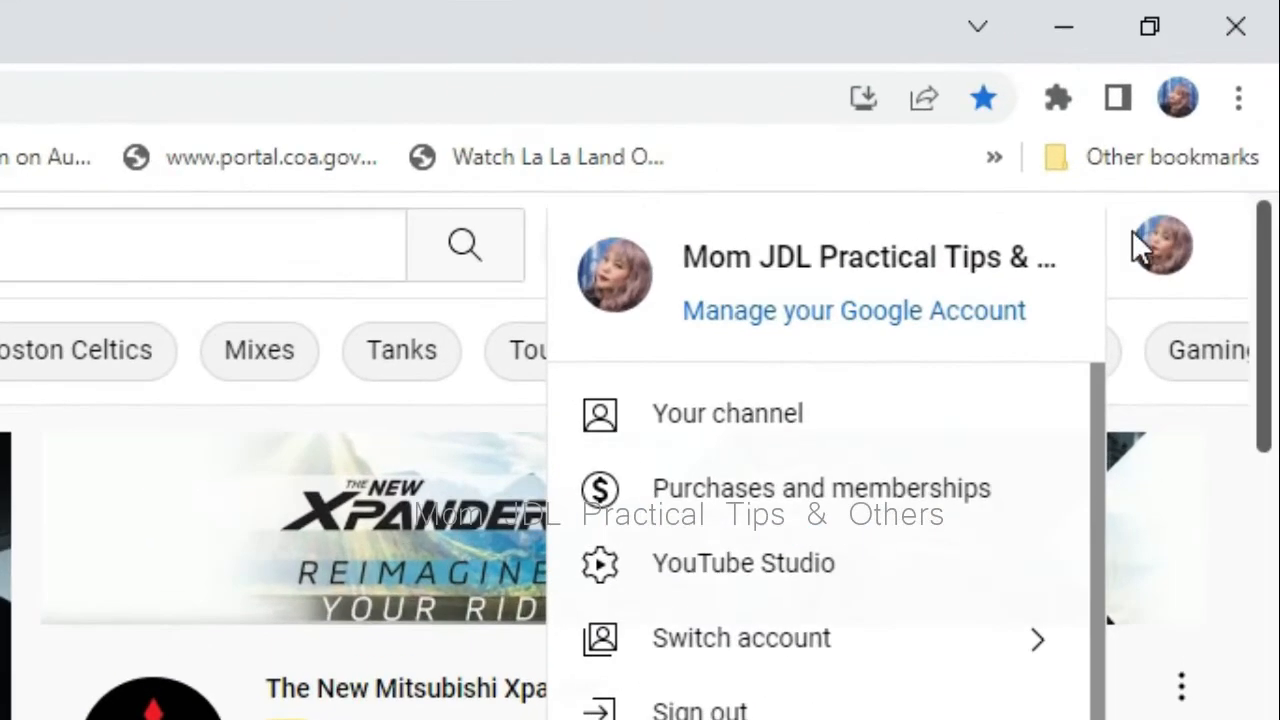
mouse_move(828, 576)
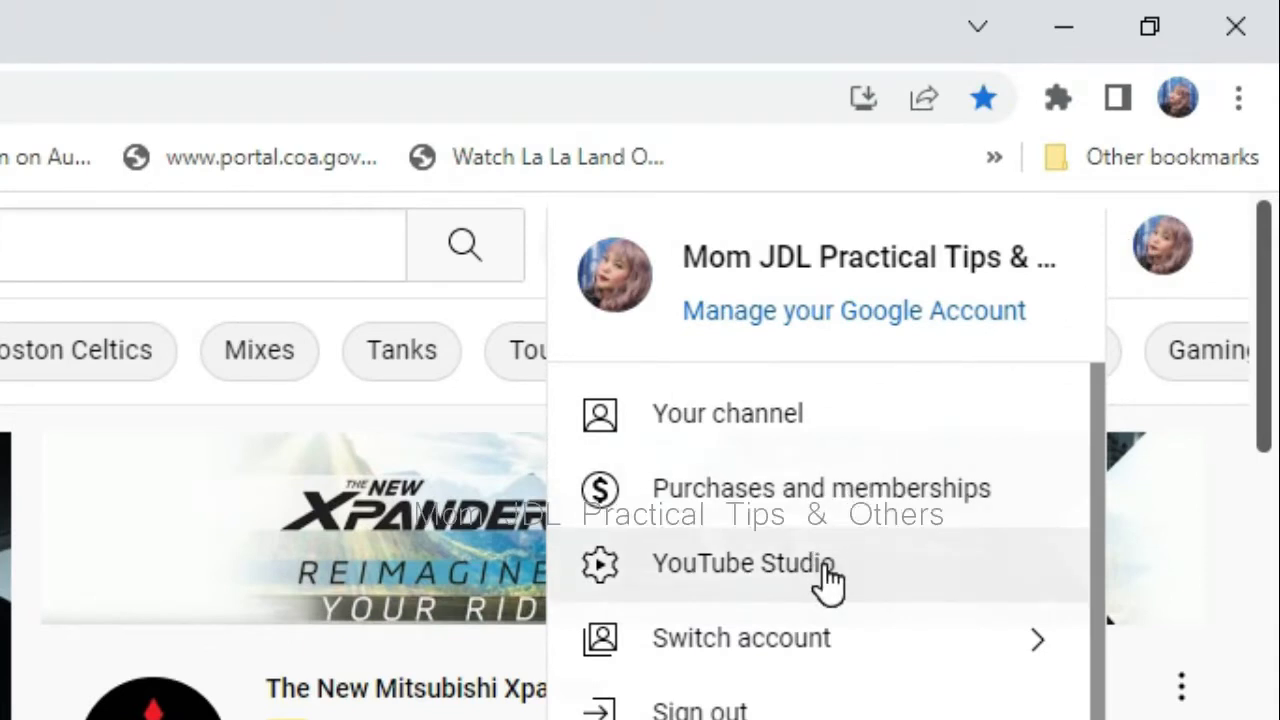
left_click(742, 564)
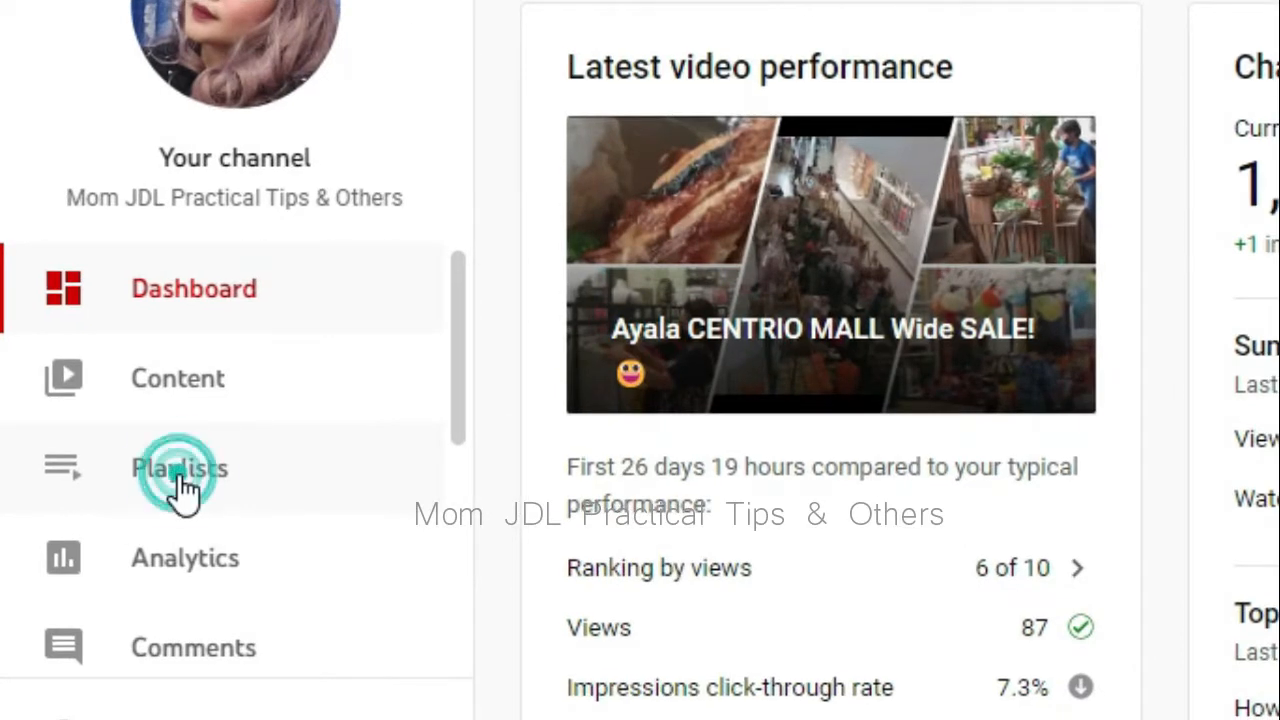
Show the channel's Playlists page from the Studio sidebar
left_click(180, 468)
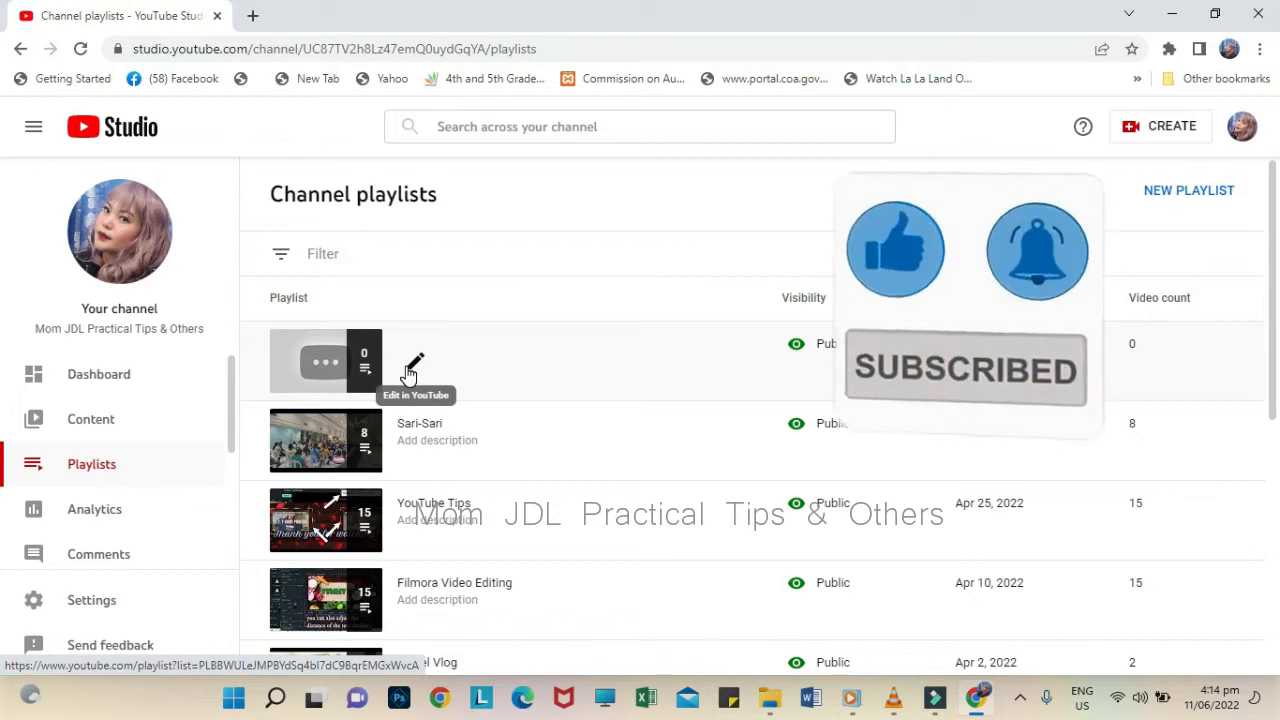
Open the empty 'The Art of War' playlist on YouTube and show its options menu
left_click(412, 360)
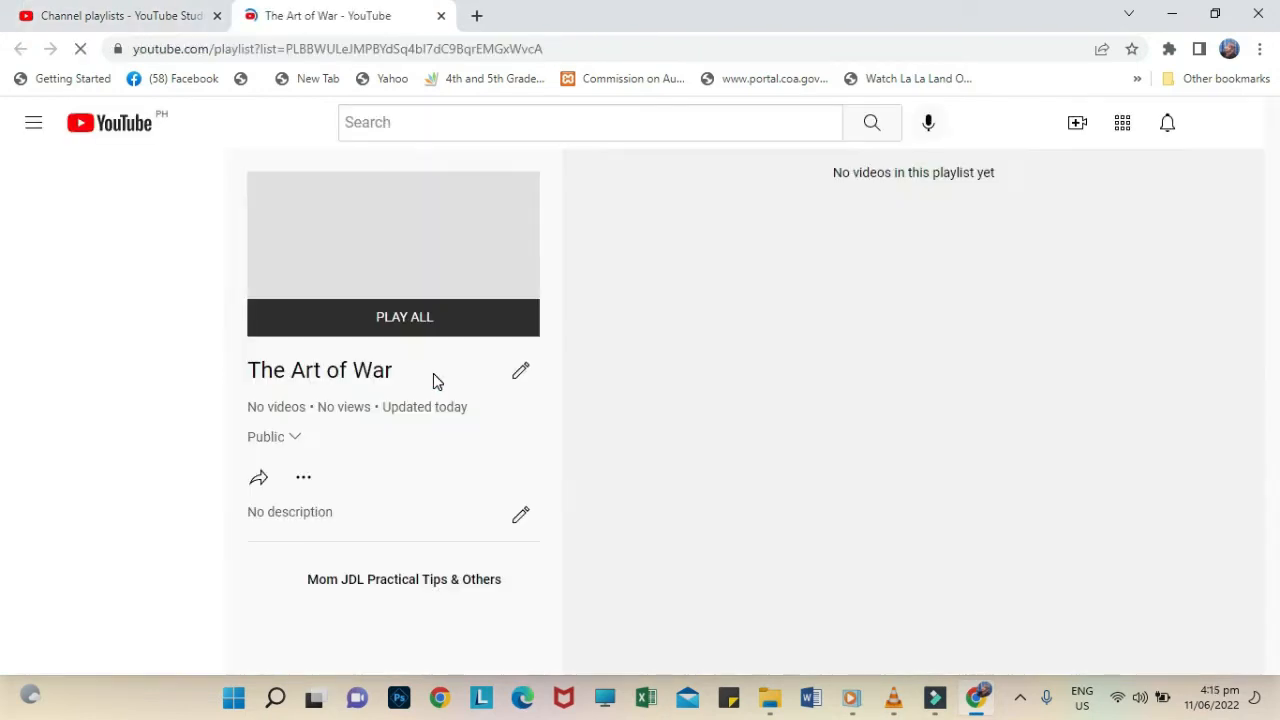
left_click(32, 122)
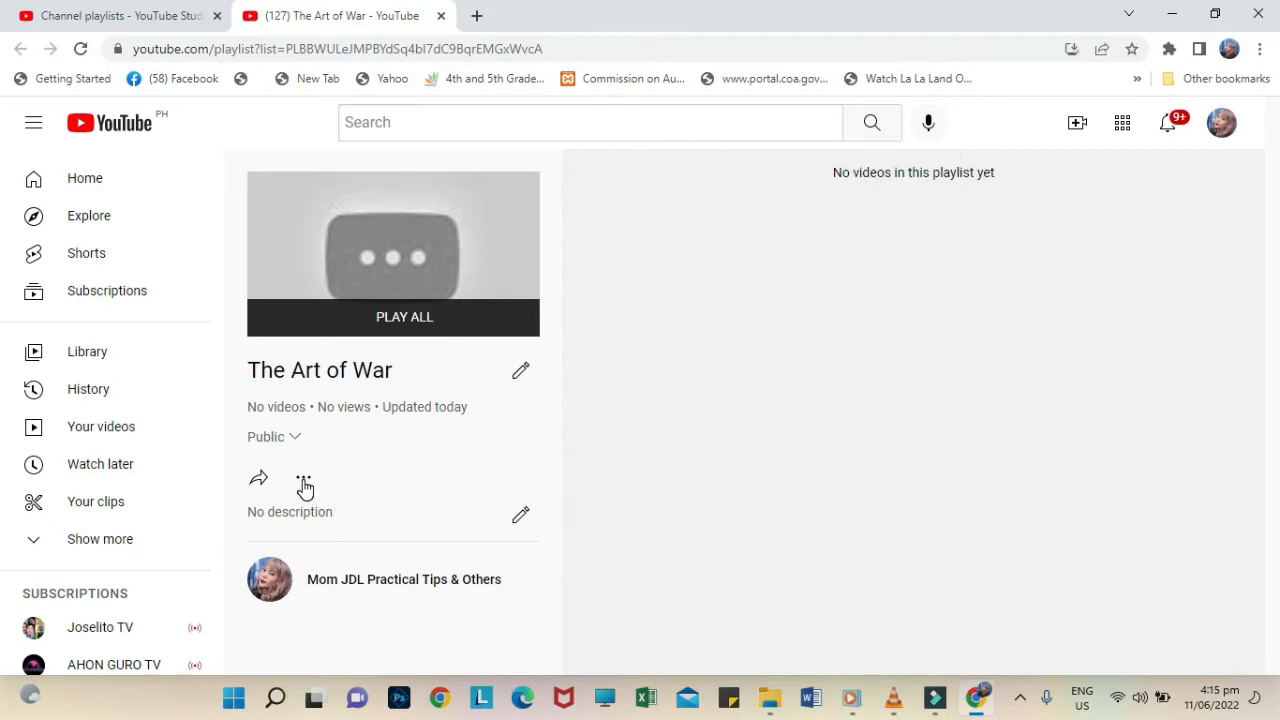
left_click(304, 476)
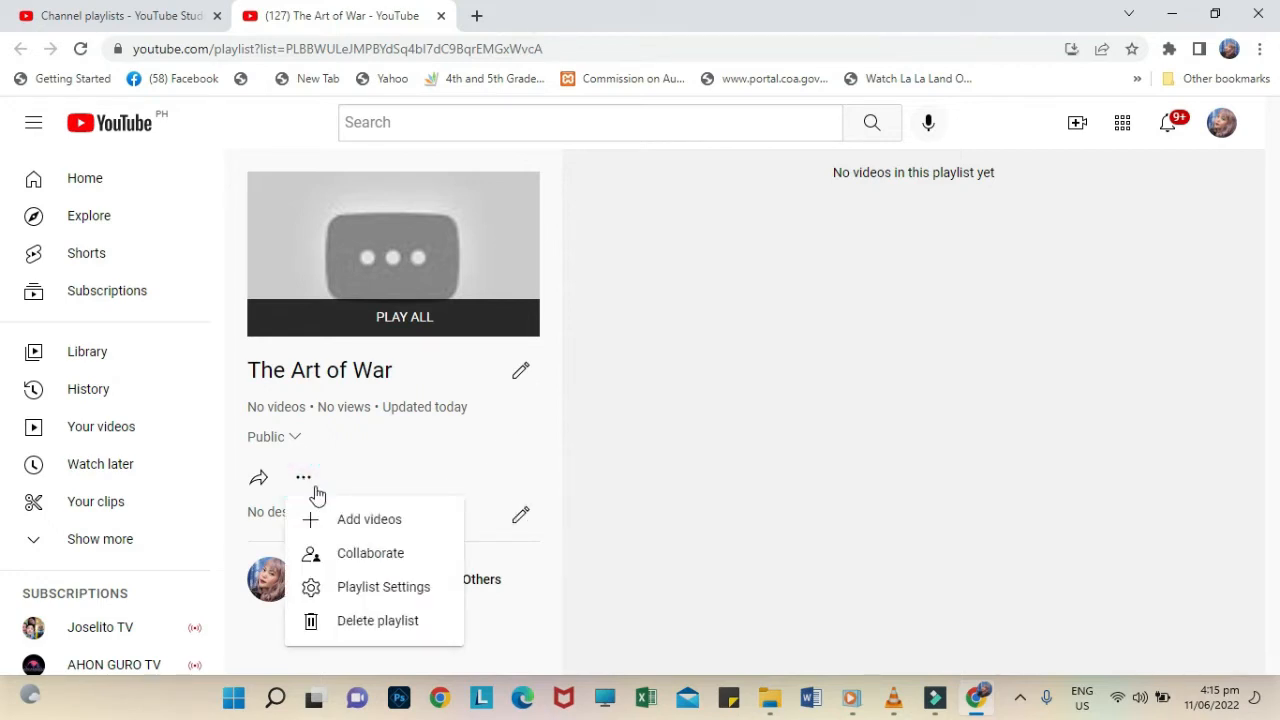
mouse_move(376, 620)
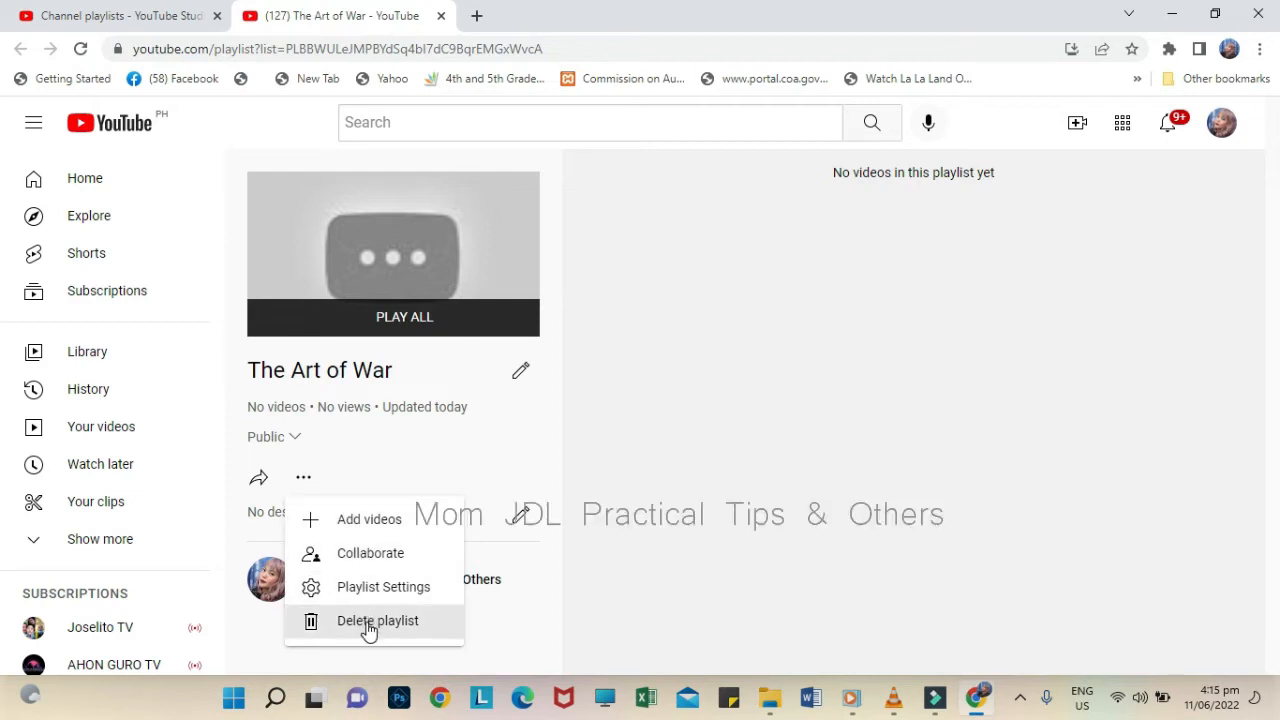
Choose Delete playlist for 'The Art of War', bringing up the permanent-delete confirmation
left_click(376, 620)
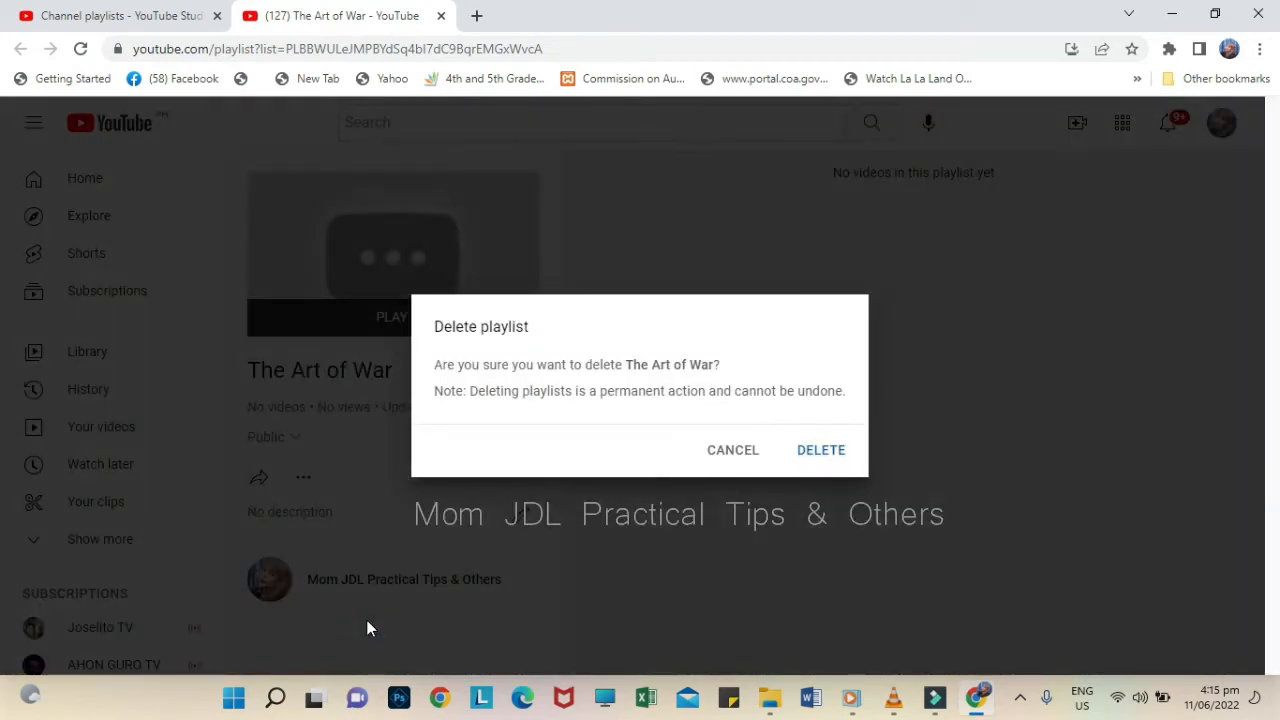
mouse_move(464, 456)
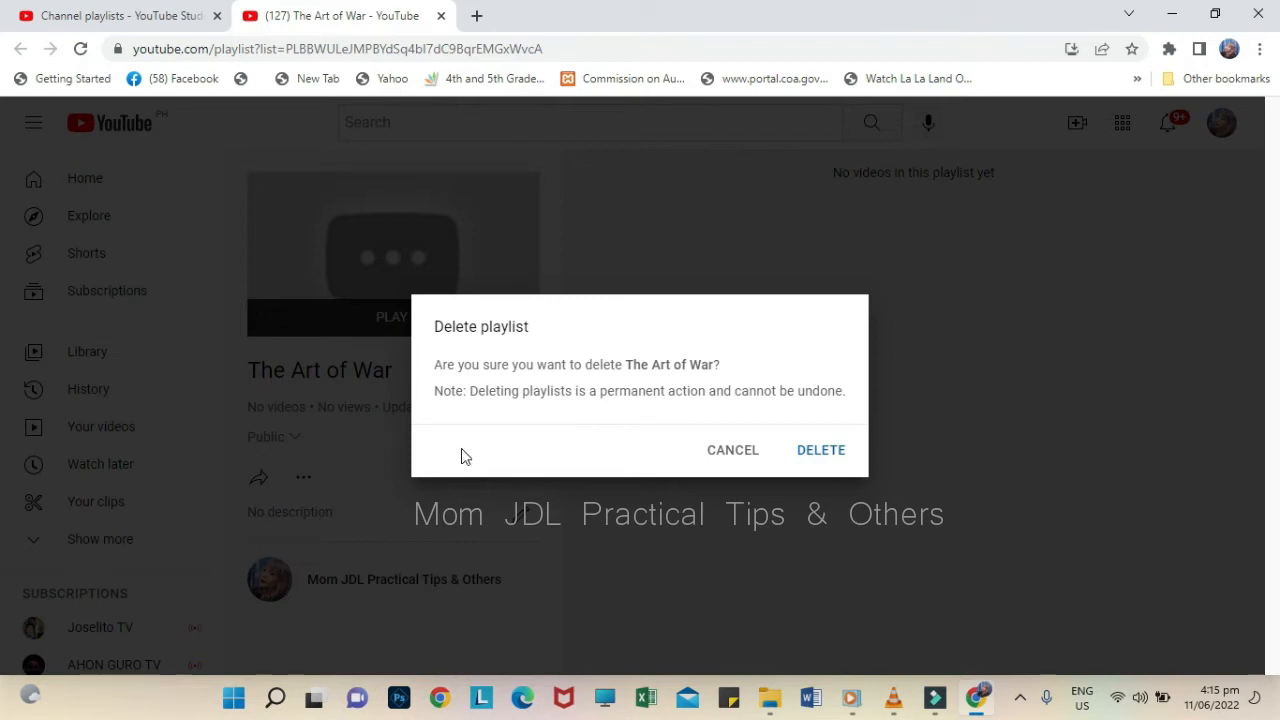
mouse_move(530, 448)
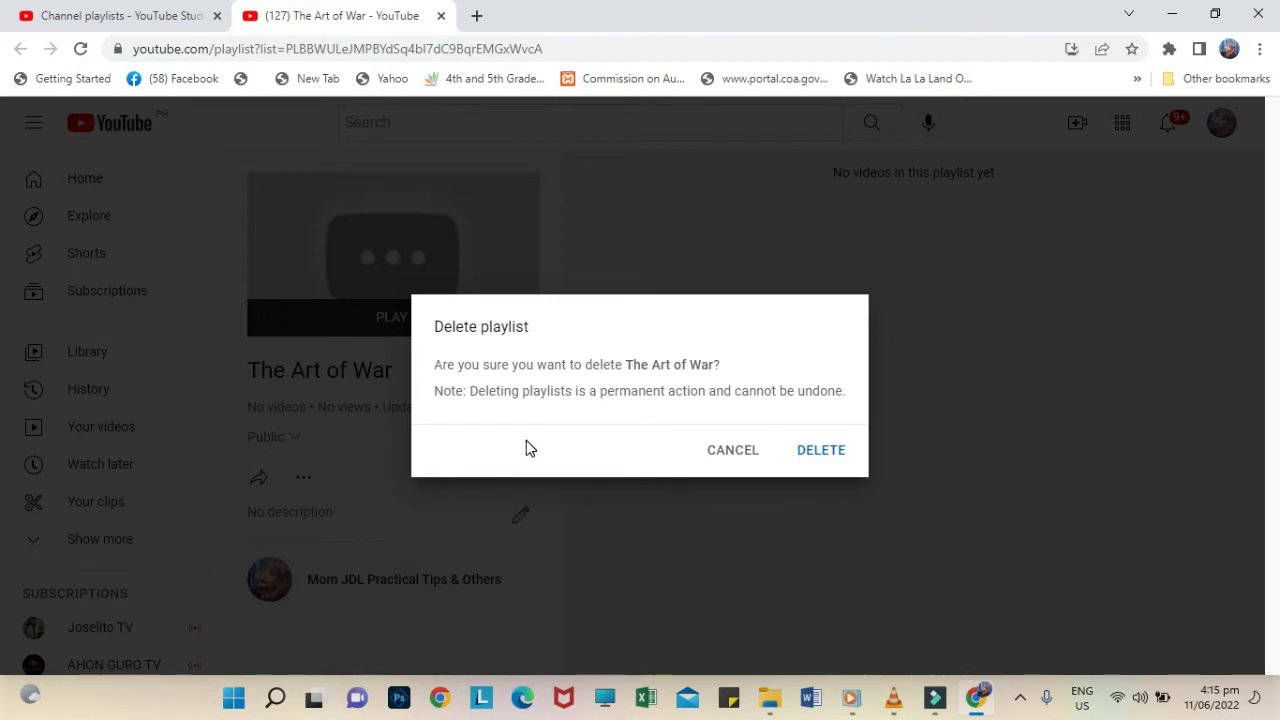
mouse_move(832, 498)
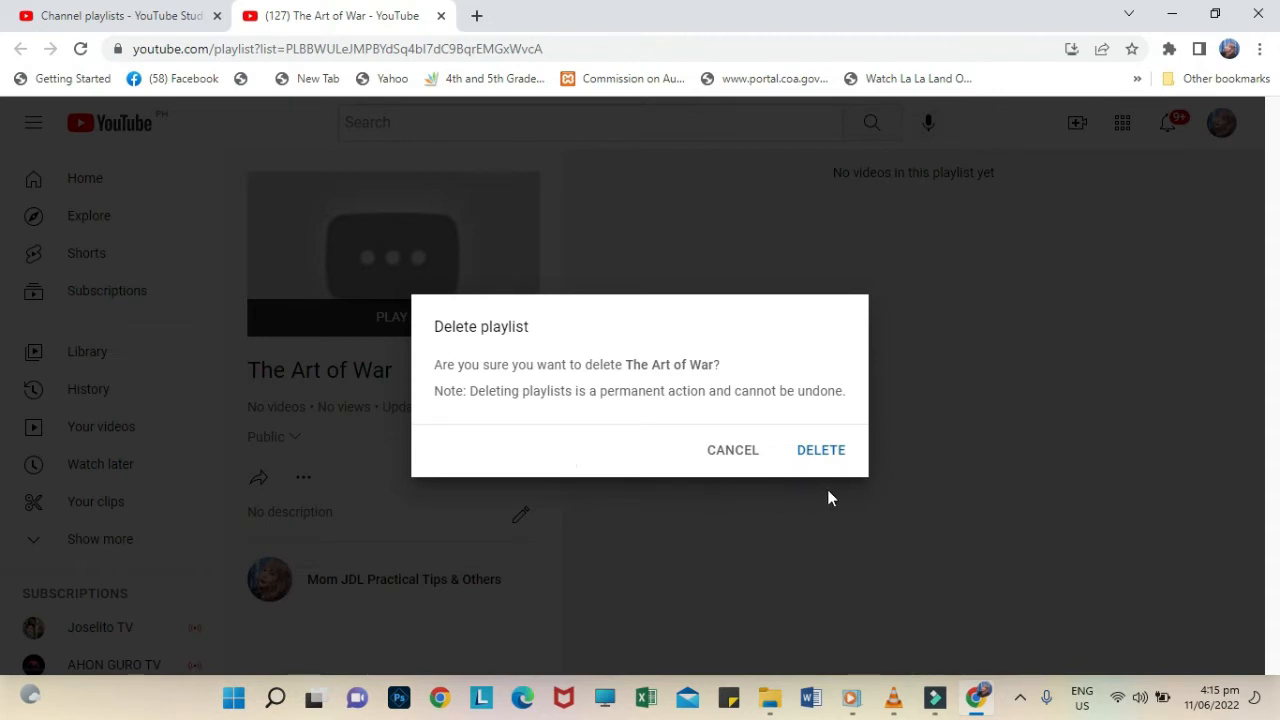
mouse_move(836, 458)
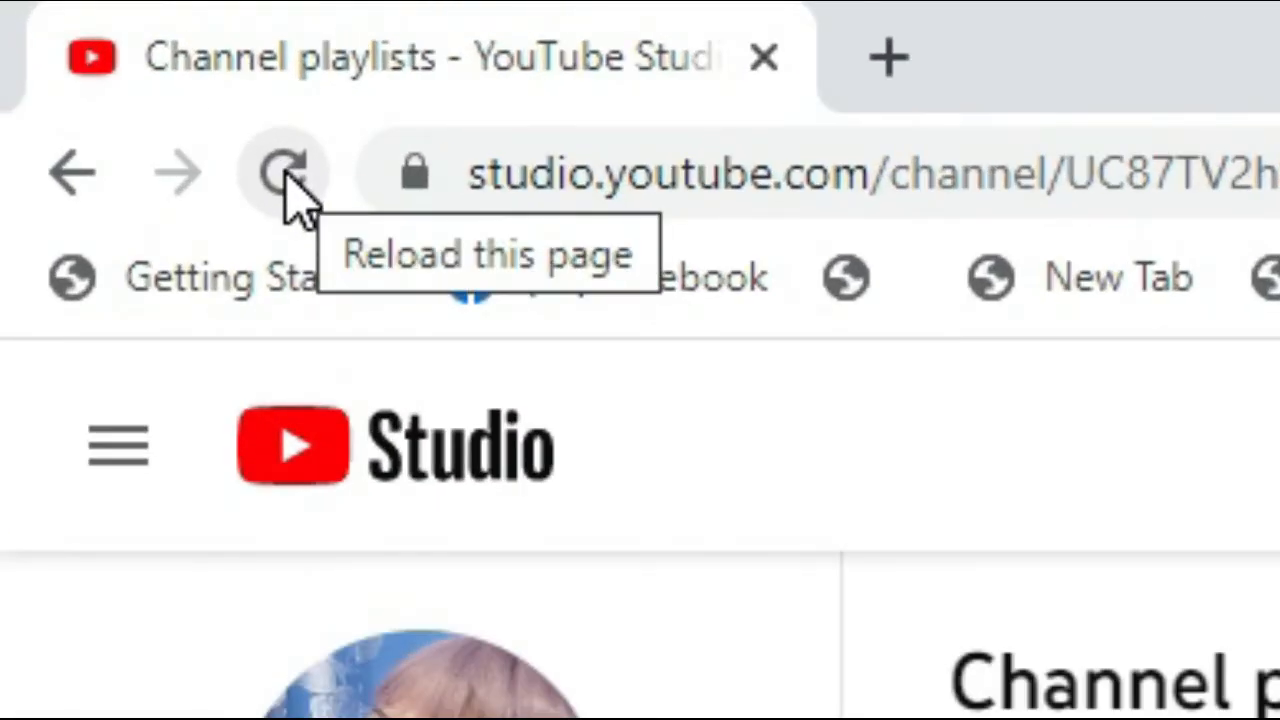
Reload the Studio playlists page so 'The Art of War' no longer appears
left_click(288, 172)
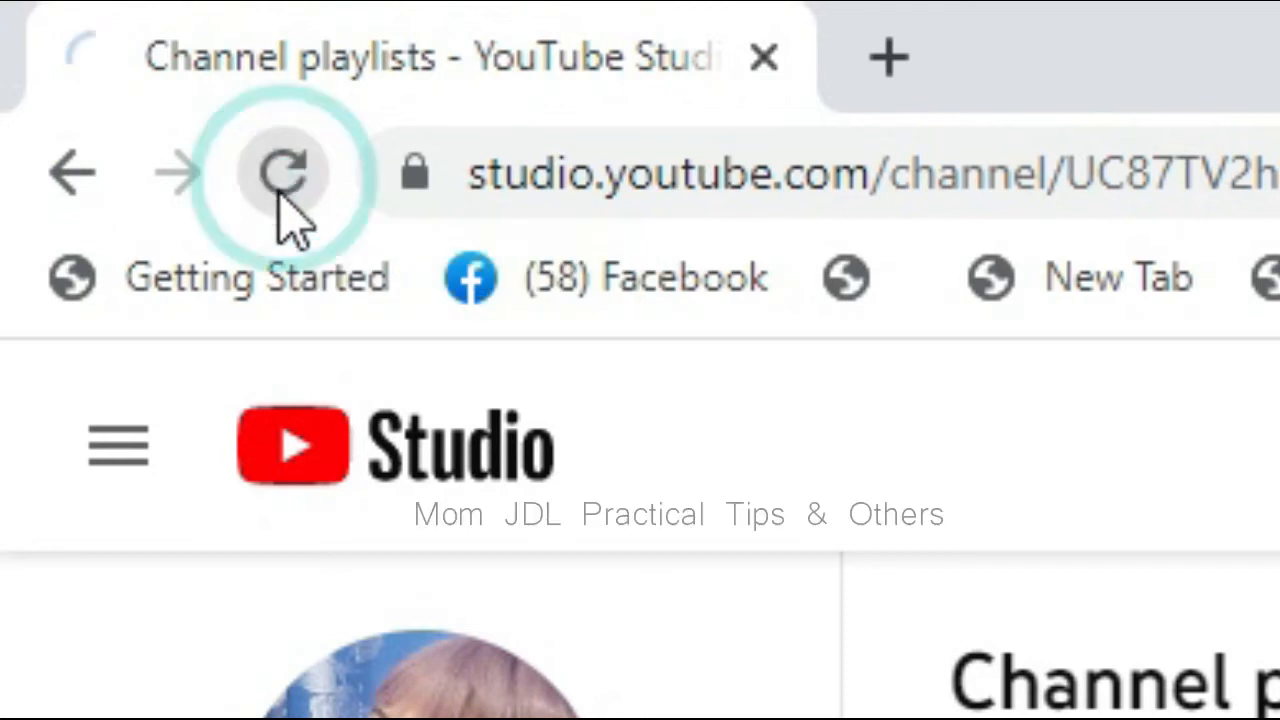
left_click(288, 172)
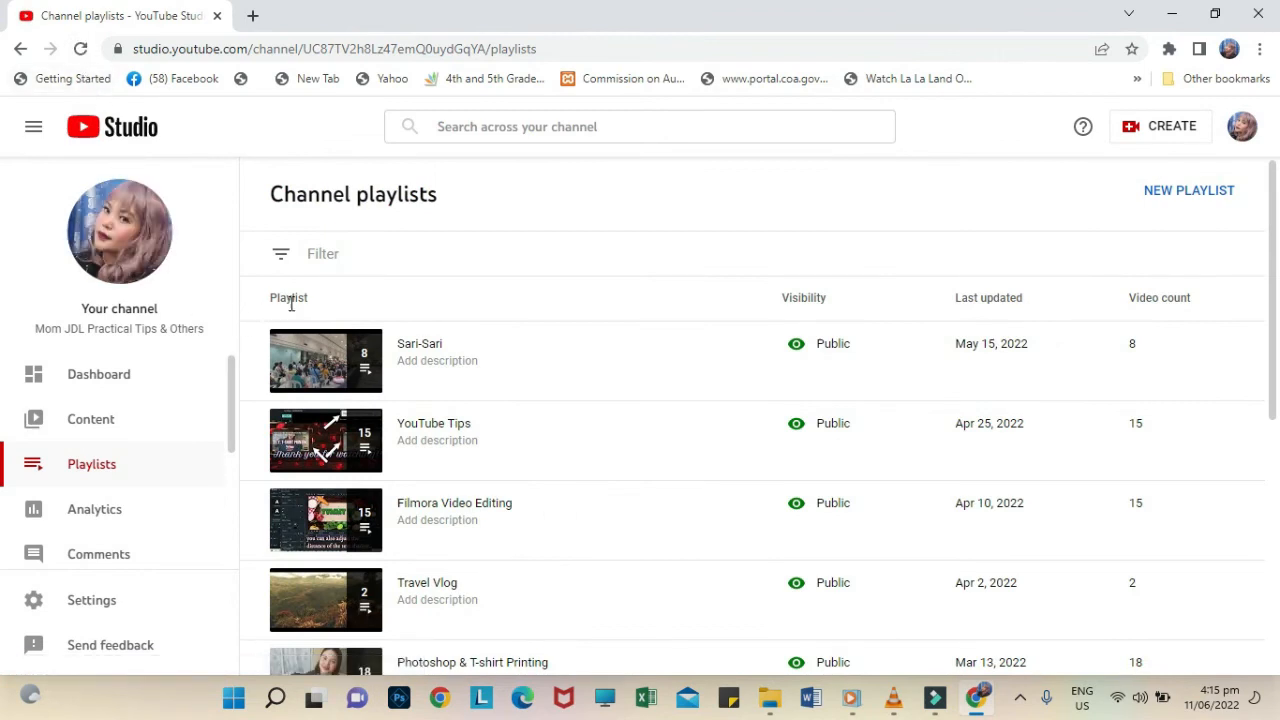
mouse_move(600, 310)
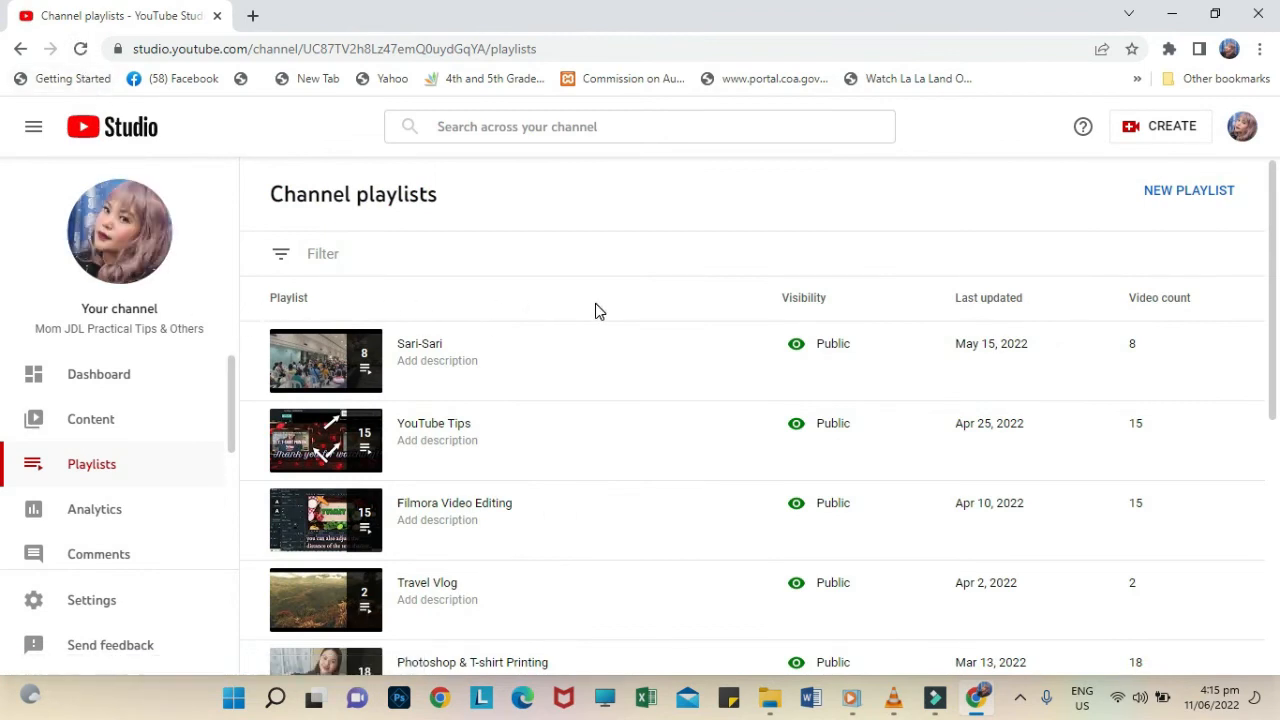